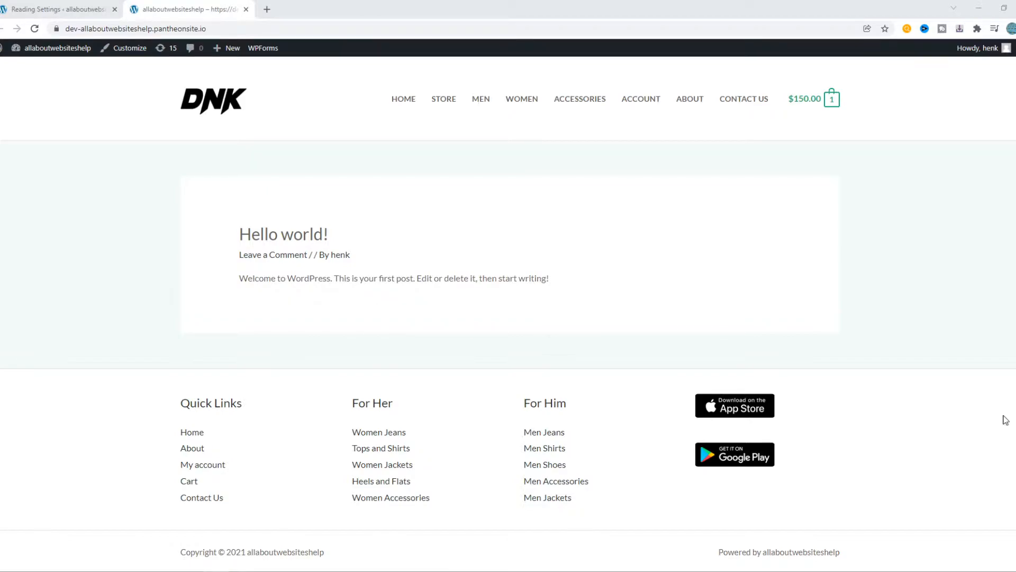
pyautogui.moveTo(438, 364)
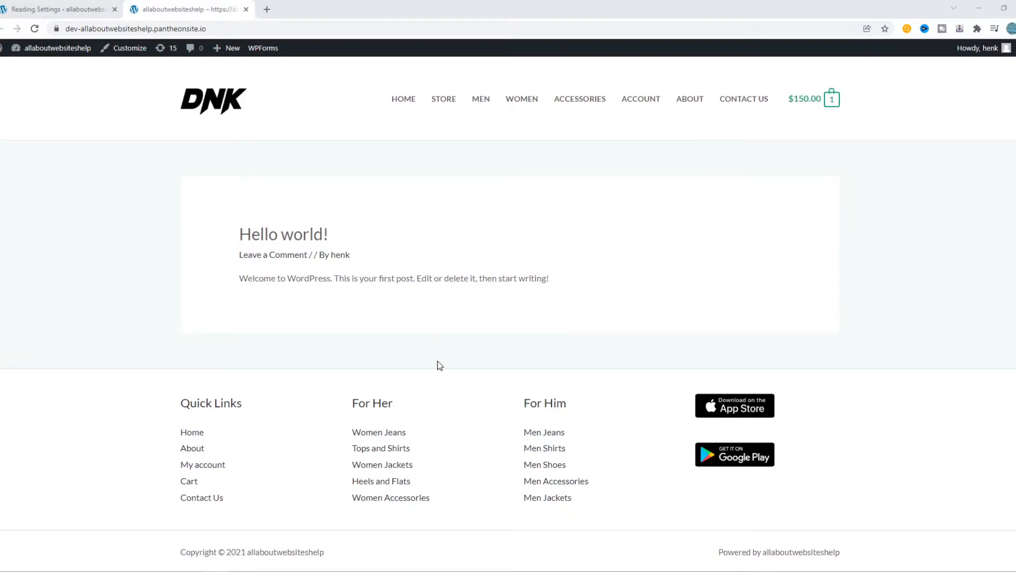
pyautogui.moveTo(55, 67)
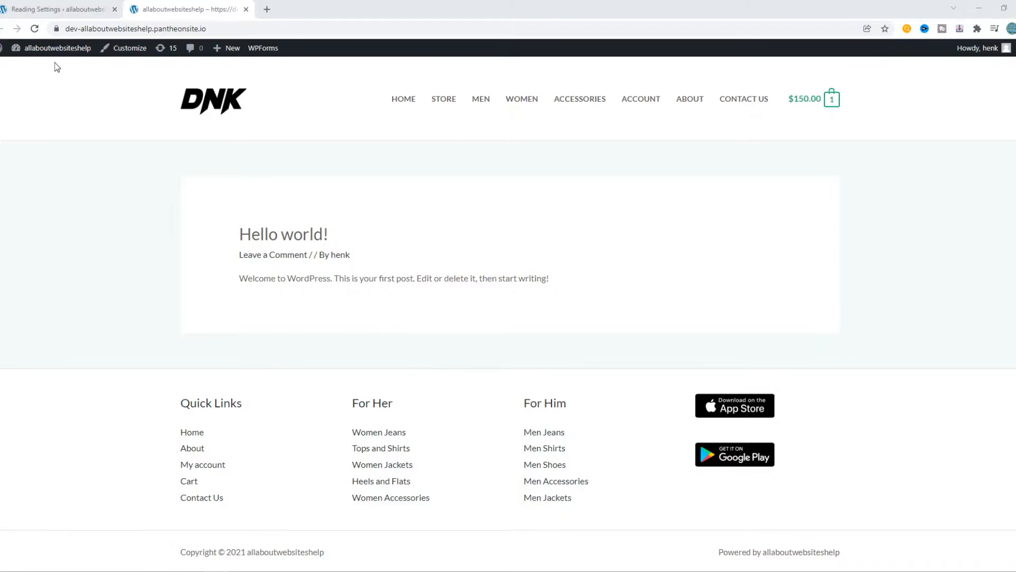
# - Open the admin Dashboard from the site name, then go to Settings > Reading
pyautogui.click(57, 48)
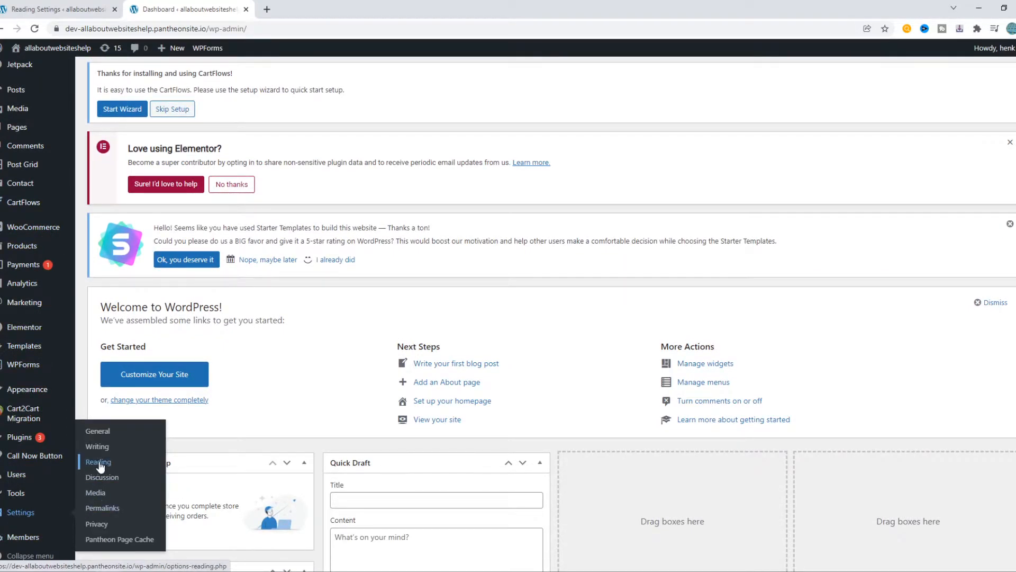
pyautogui.click(98, 462)
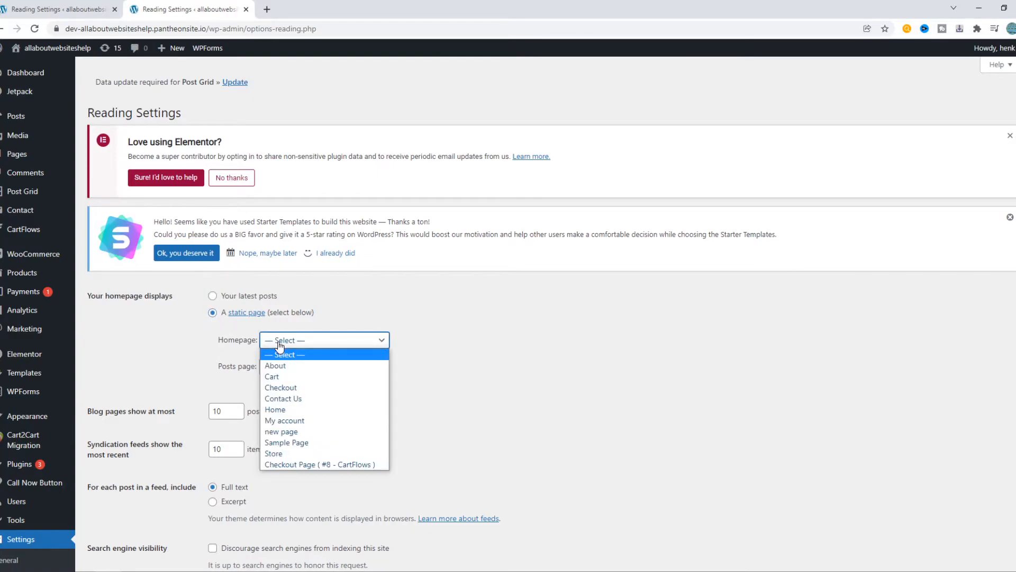
# - Select Home as the static homepage, save the changes, and view the live front page
pyautogui.click(274, 409)
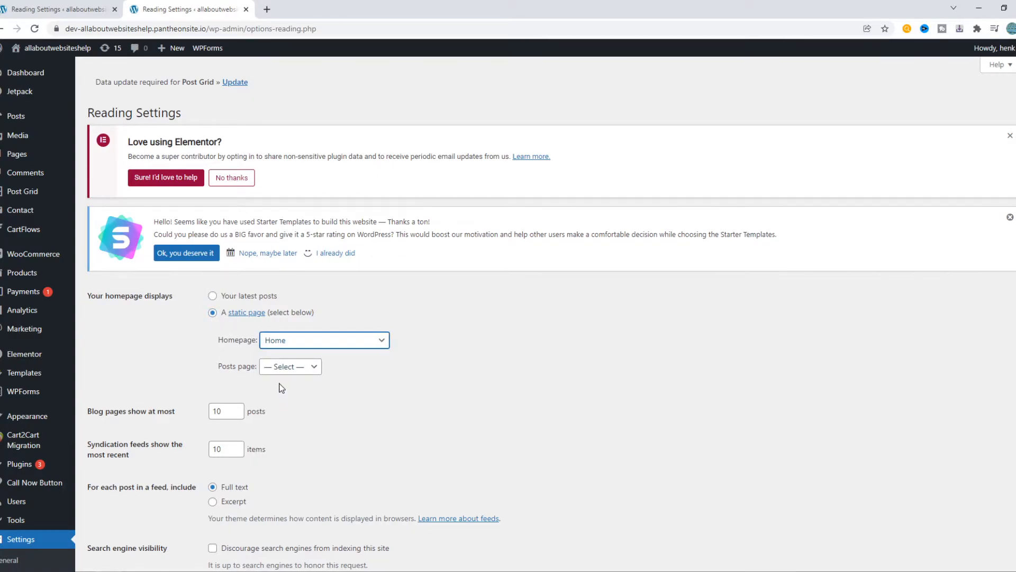
pyautogui.click(289, 367)
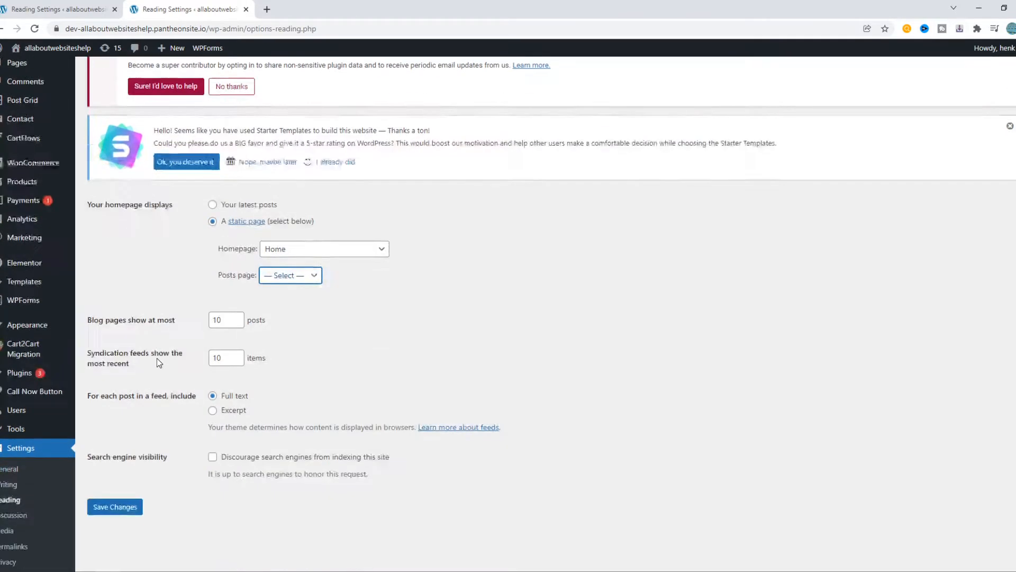
pyautogui.click(115, 506)
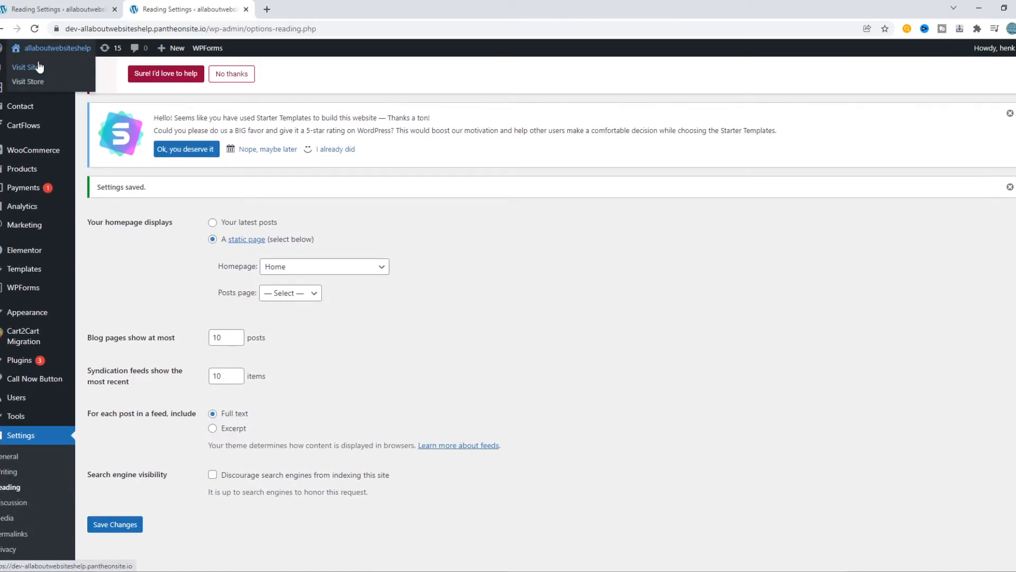
pyautogui.click(25, 67)
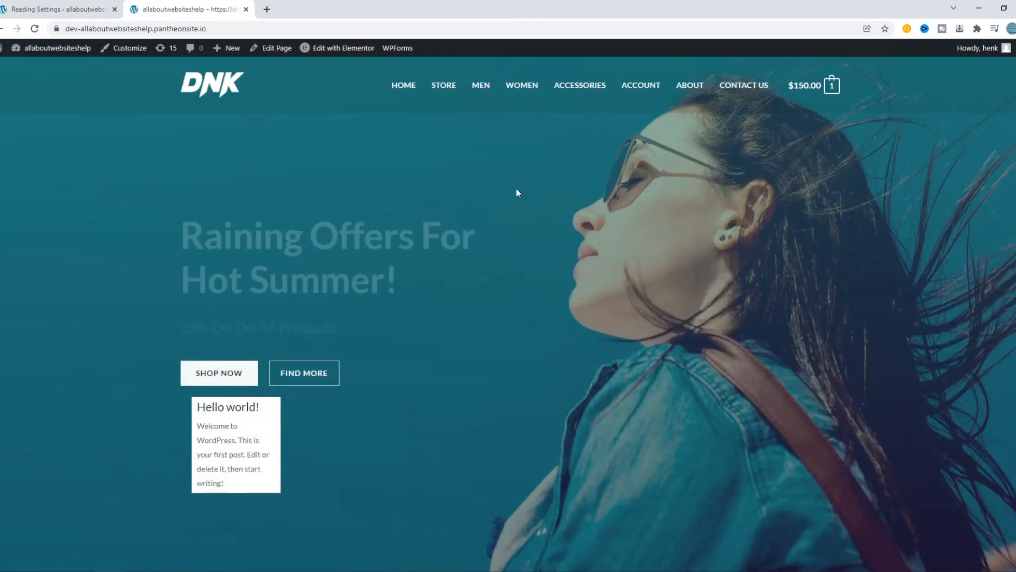